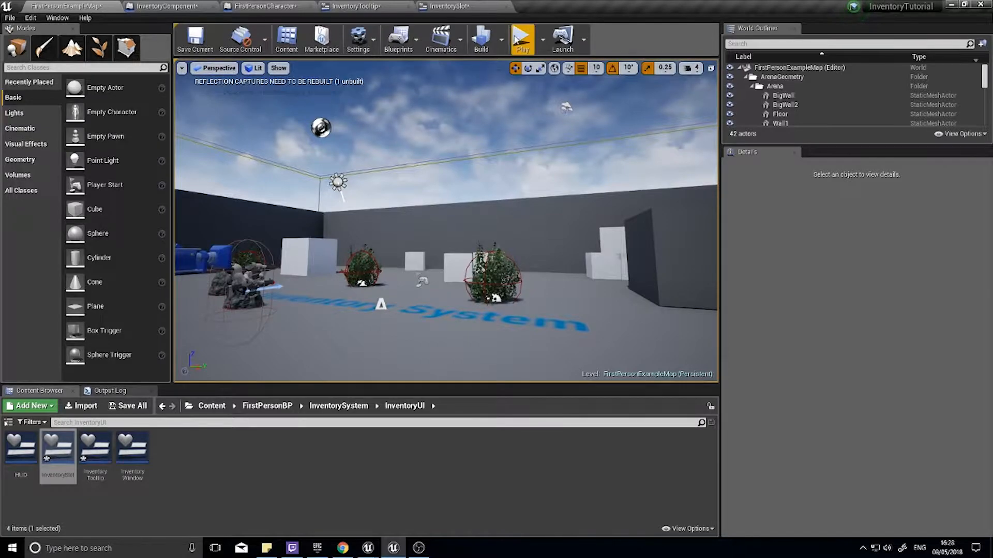
Step: Run a brief play test of the level and stop it
click(521, 38)
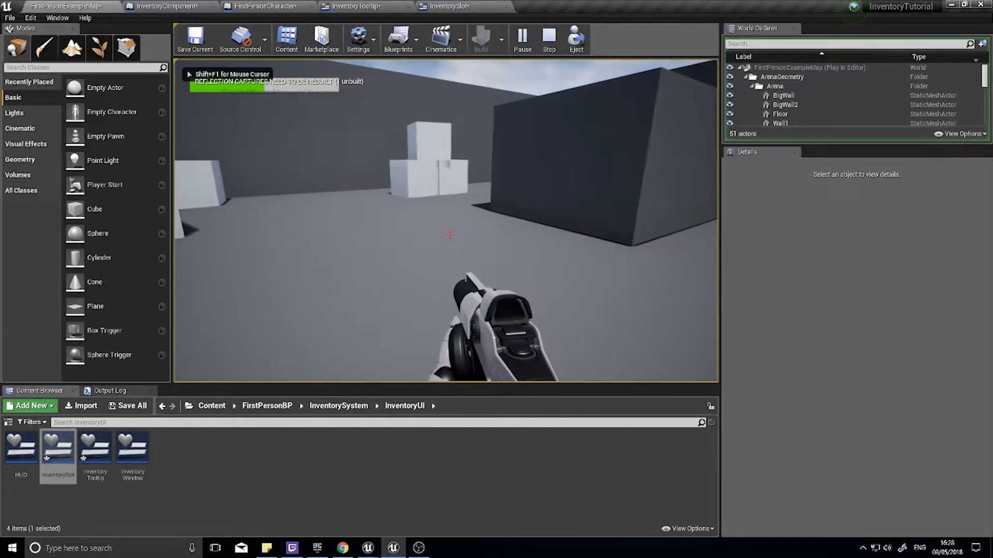
click(549, 39)
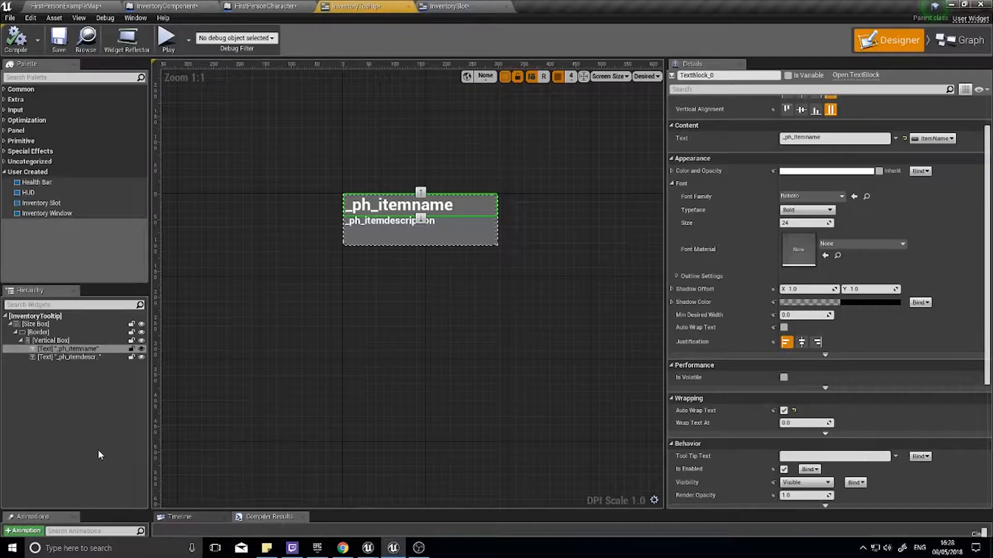
click(391, 221)
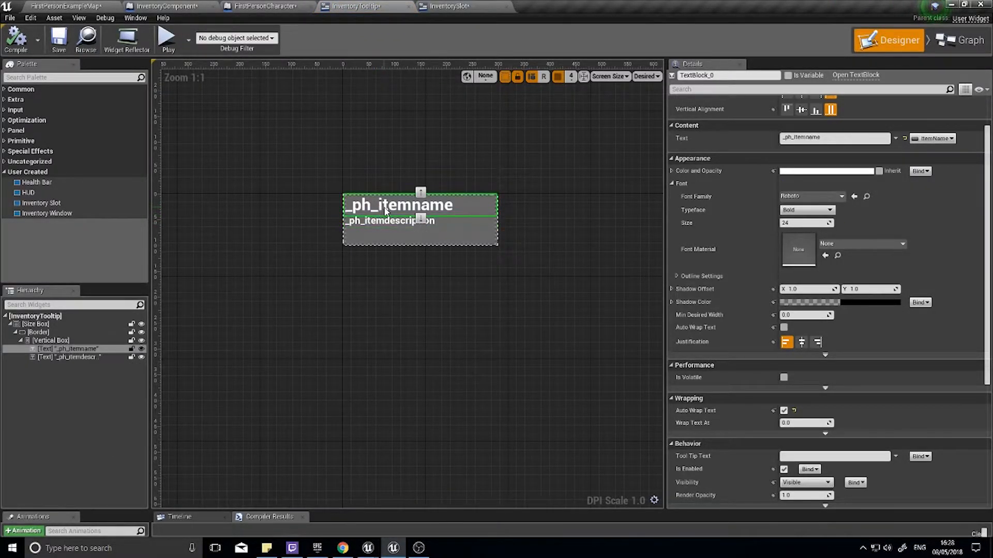
mouse_move(724, 424)
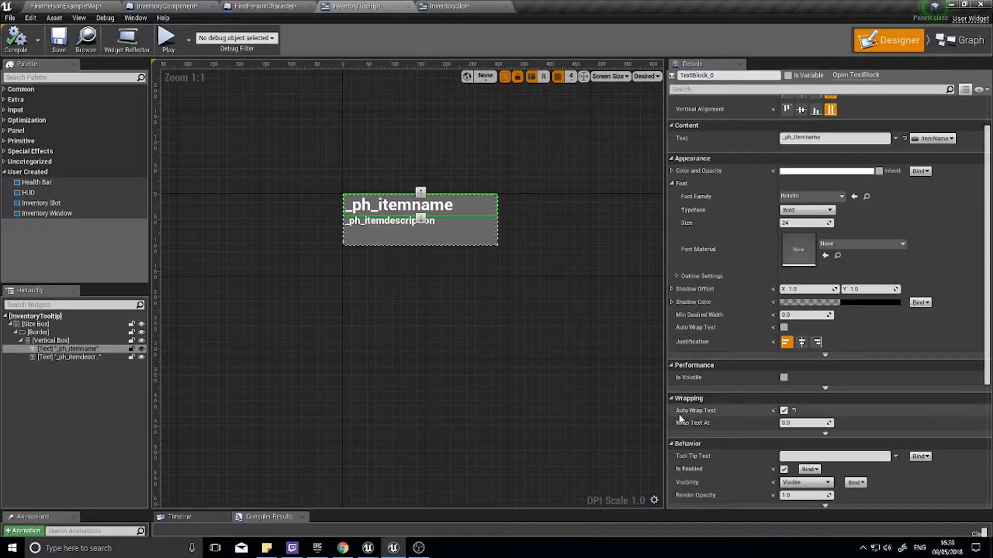
mouse_move(775, 414)
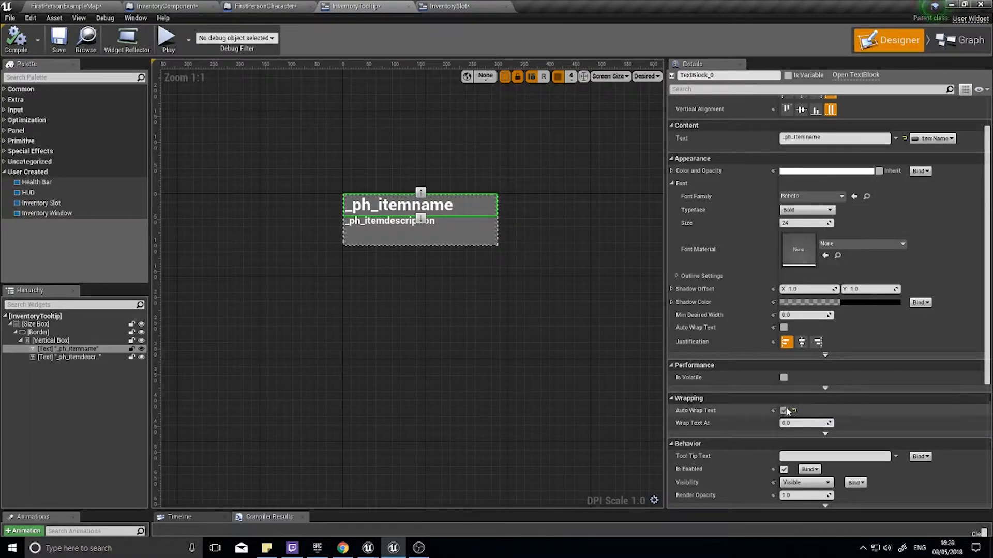
click(784, 411)
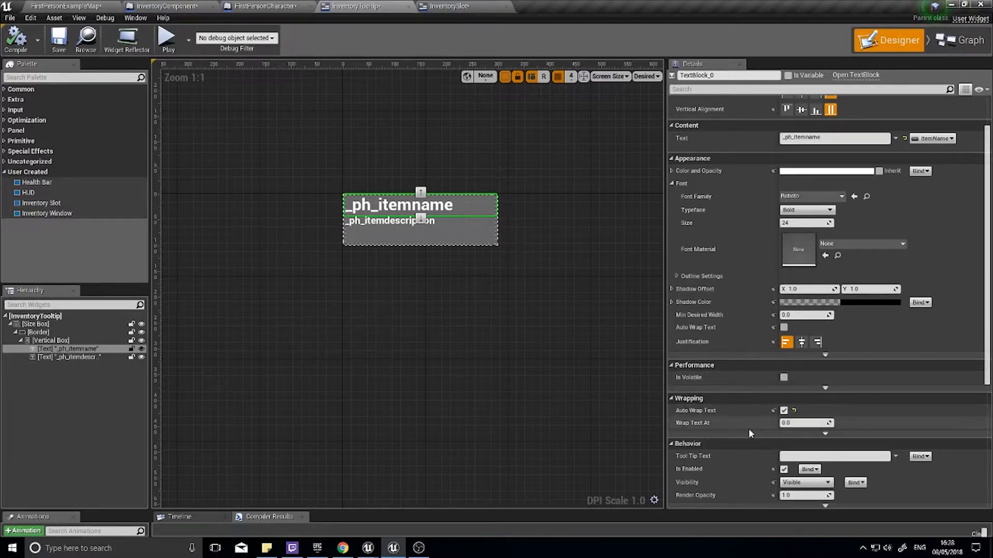
mouse_move(772, 415)
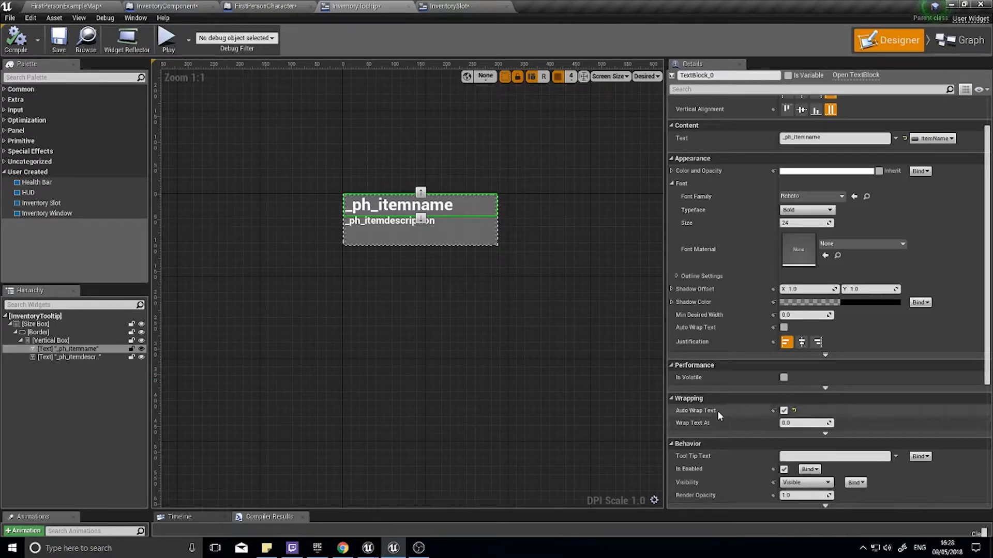
mouse_move(696, 435)
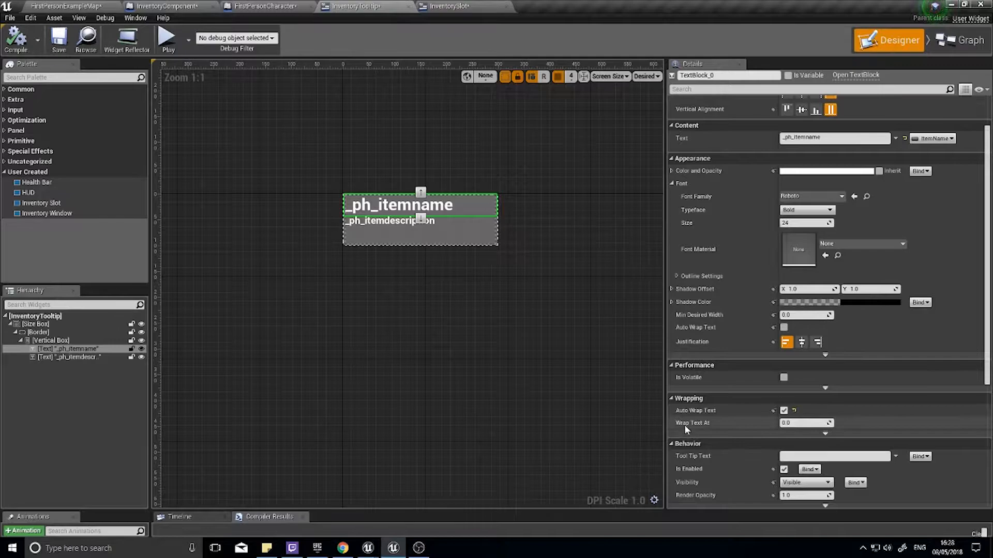
mouse_move(692, 423)
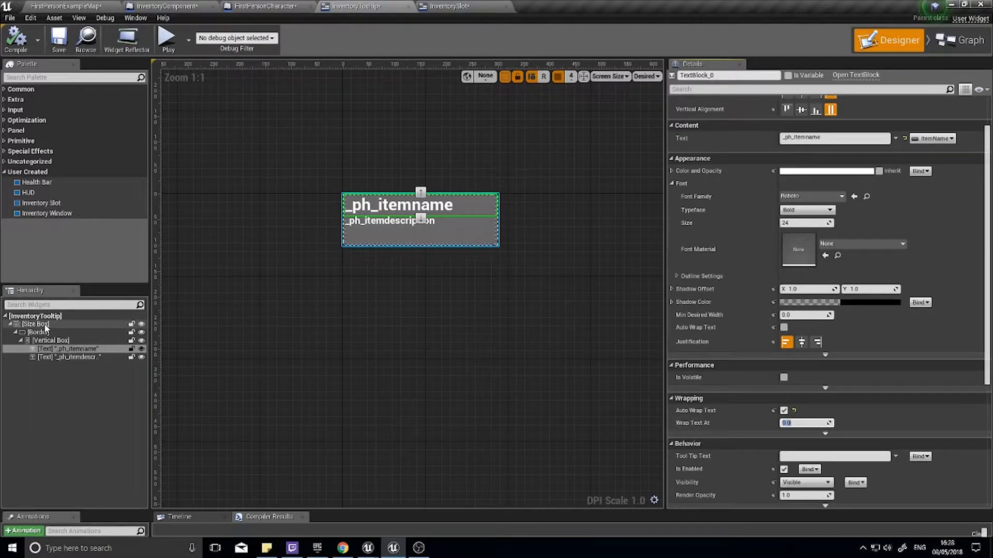
Step: Select the tooltip's size box, item name and description texts to set Wrap Text At 290
click(35, 324)
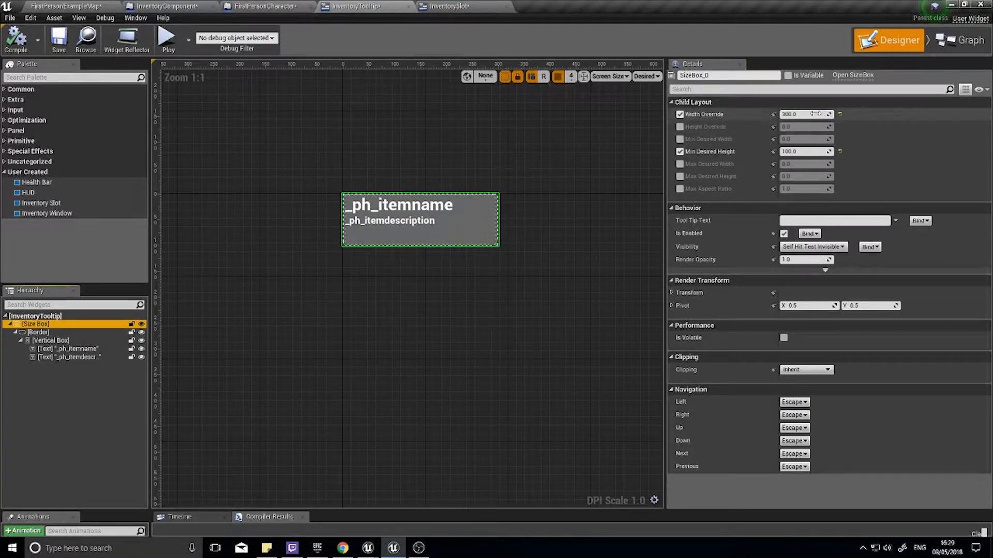
click(69, 349)
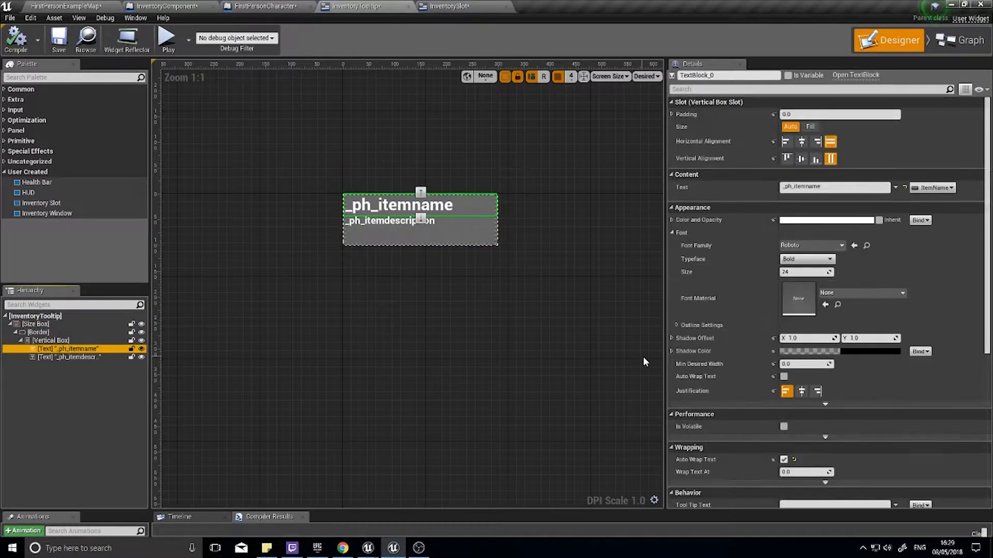
scroll(down, 3)
text(280)
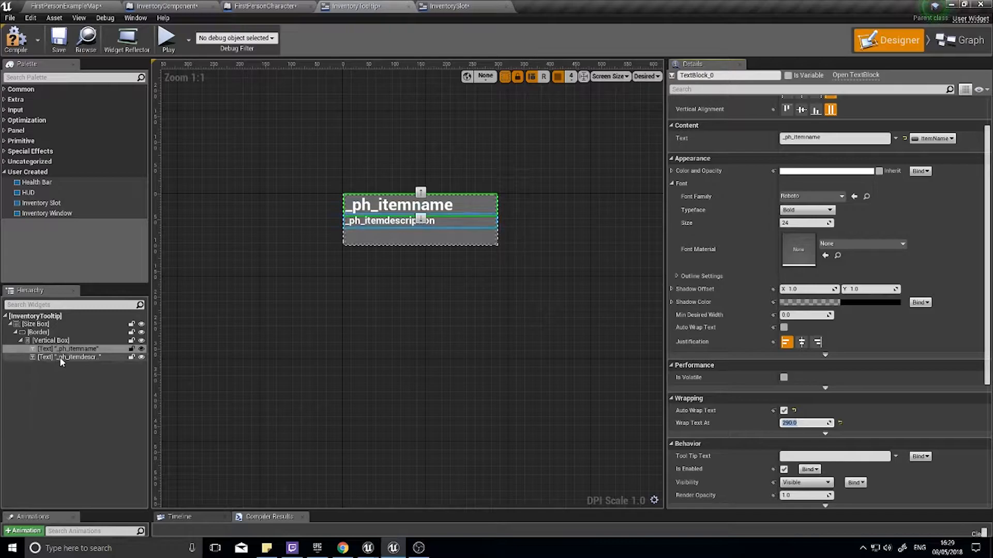
click(72, 357)
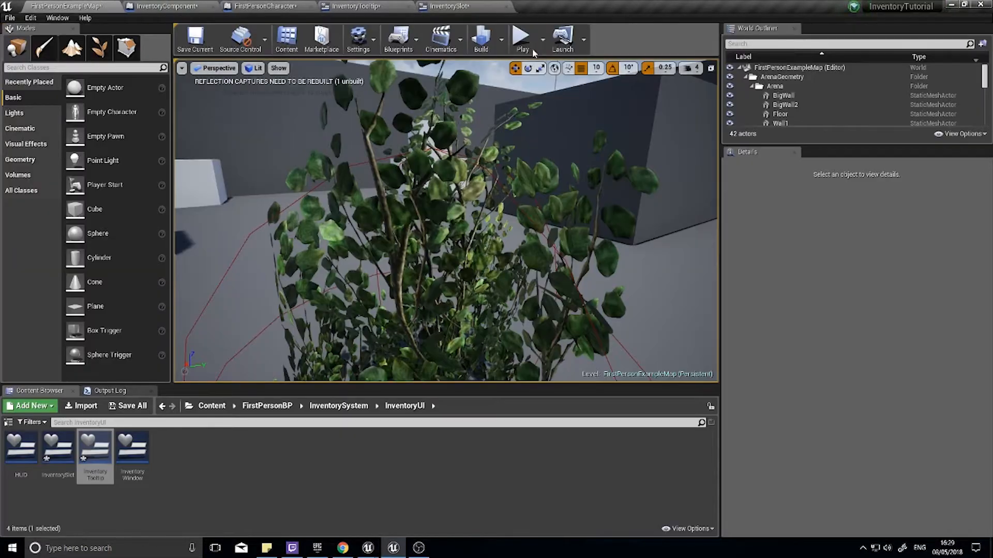
Step: Play-test to confirm the Green Herb tooltip shows its wrapped description
click(521, 38)
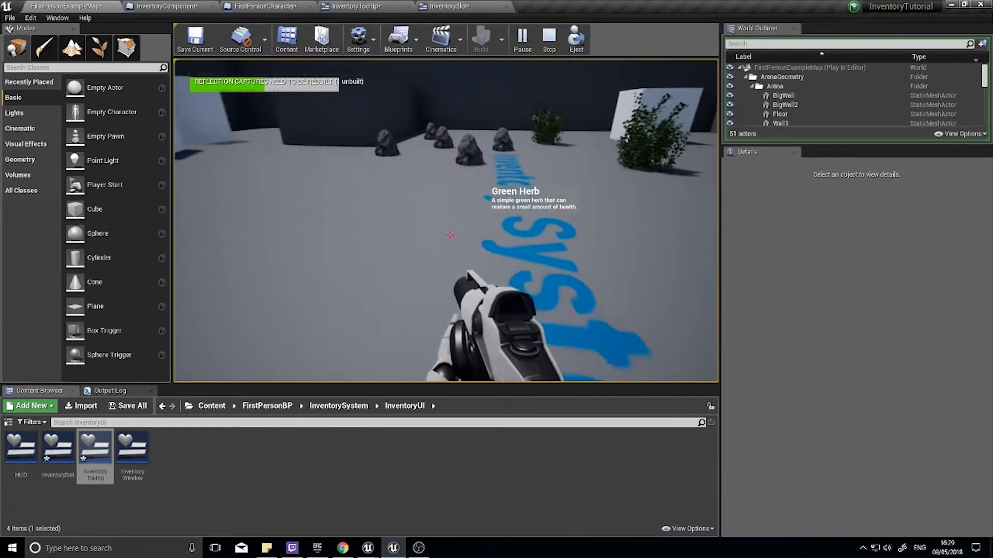
click(548, 39)
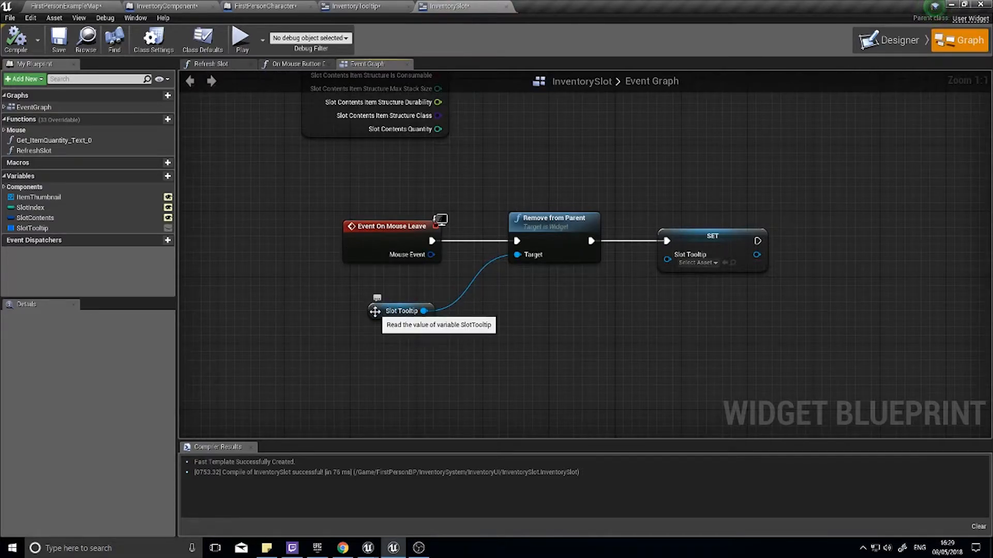
Step: Add an Event Destruct node to the InventorySlot graph via a 'destruct' search
click(401, 312)
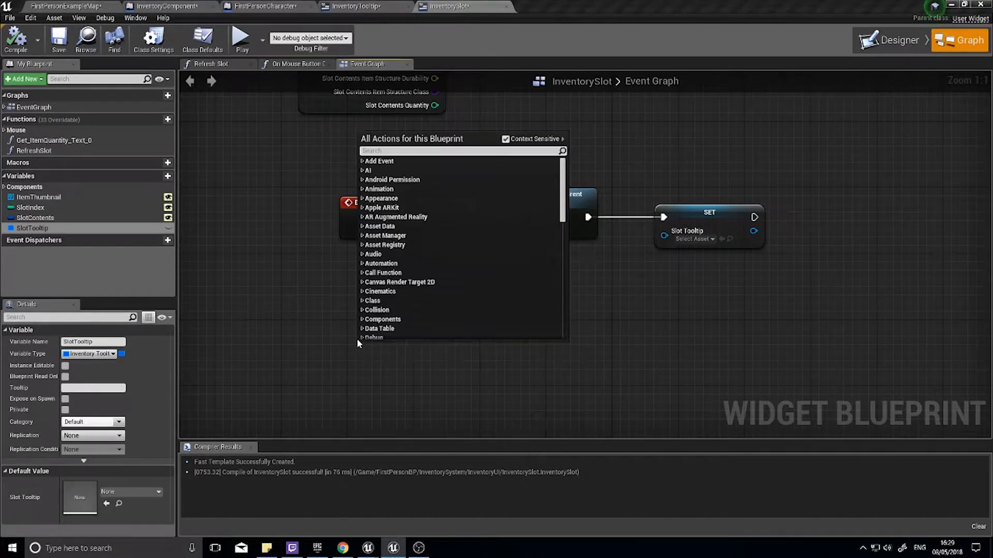
text(destruct)
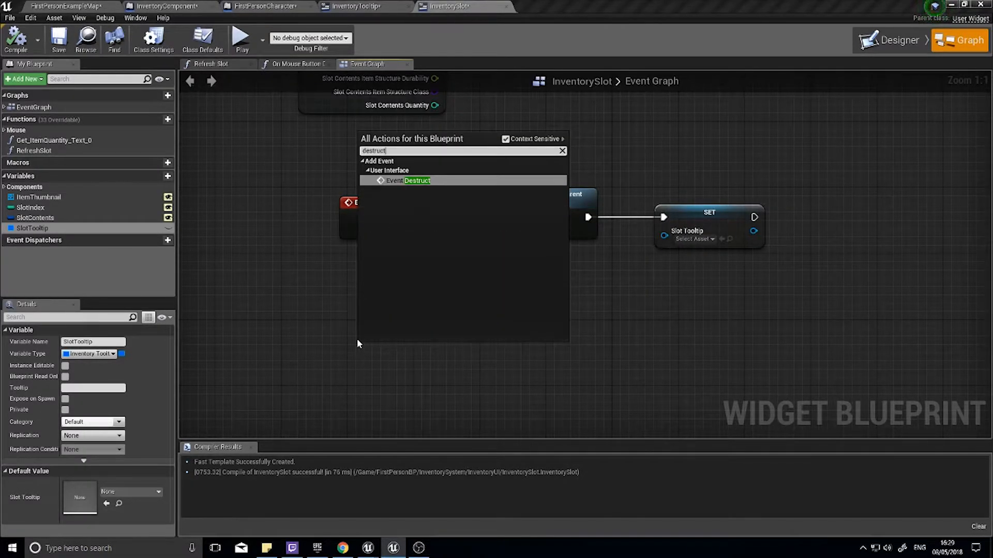
click(416, 180)
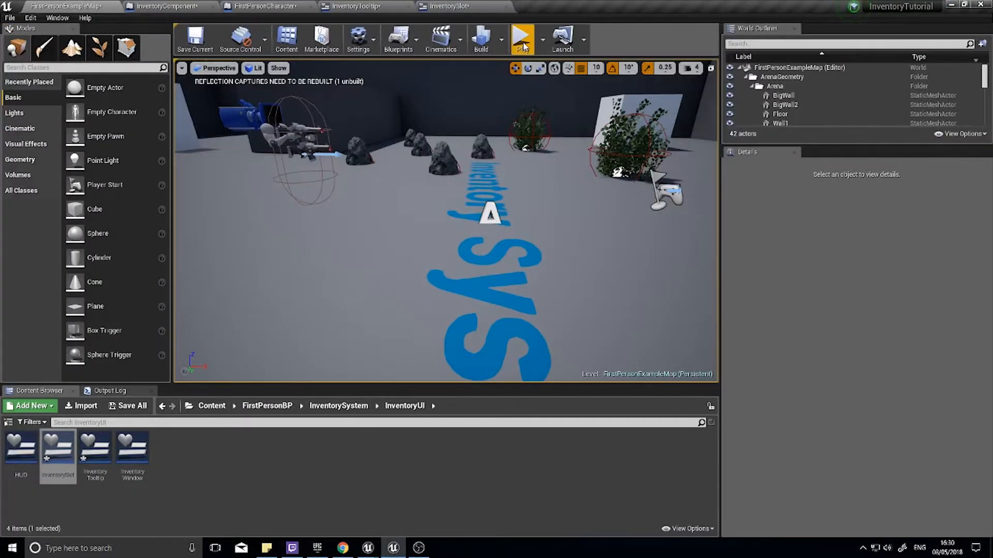
click(521, 39)
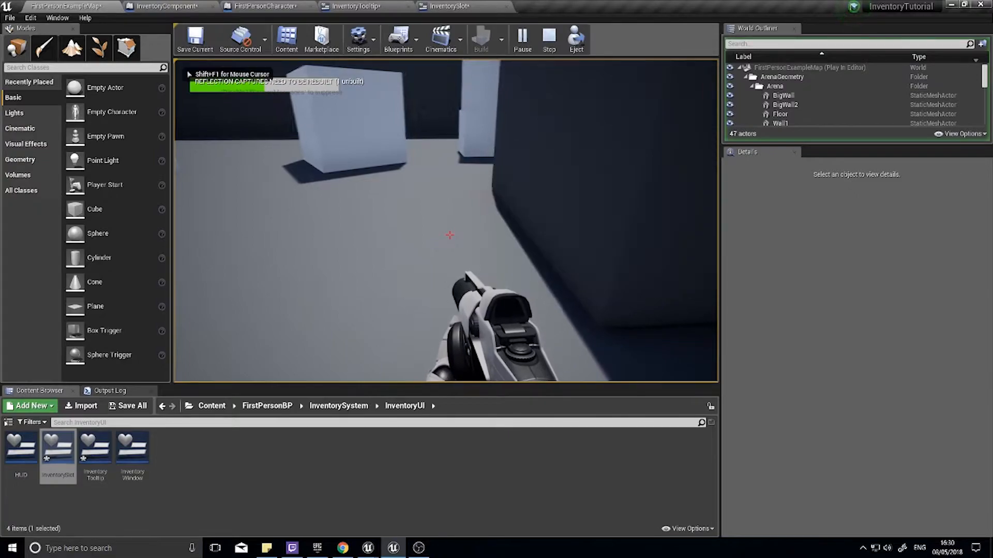
click(547, 38)
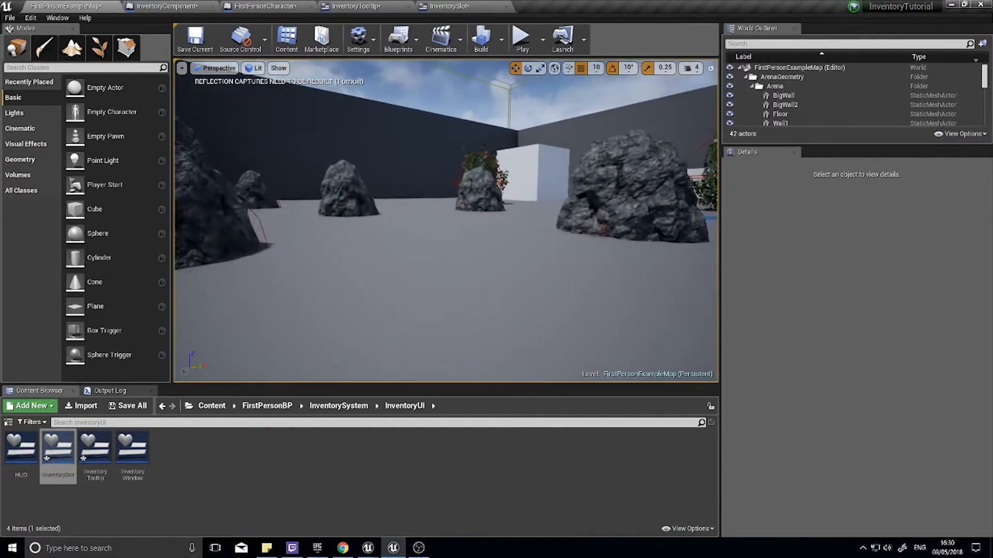
click(520, 38)
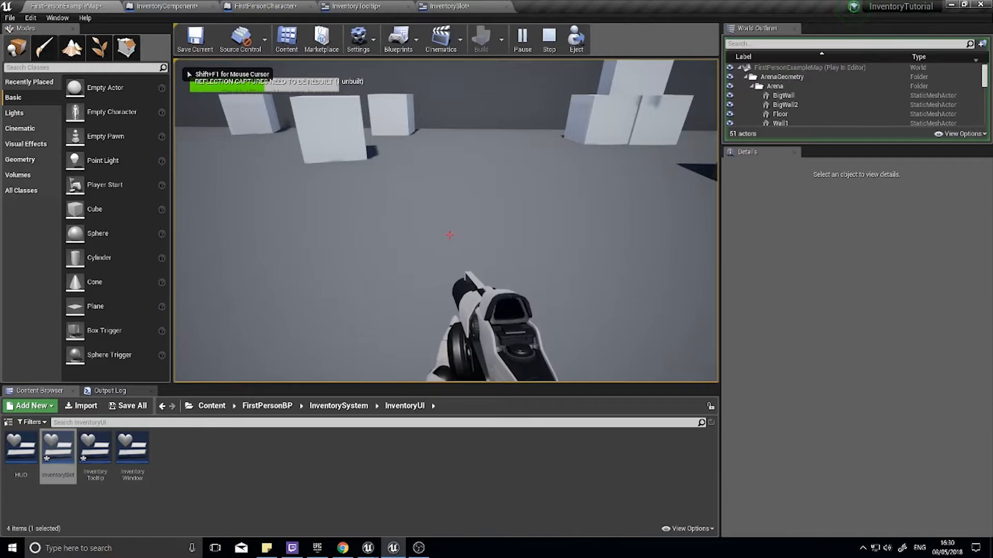
click(548, 39)
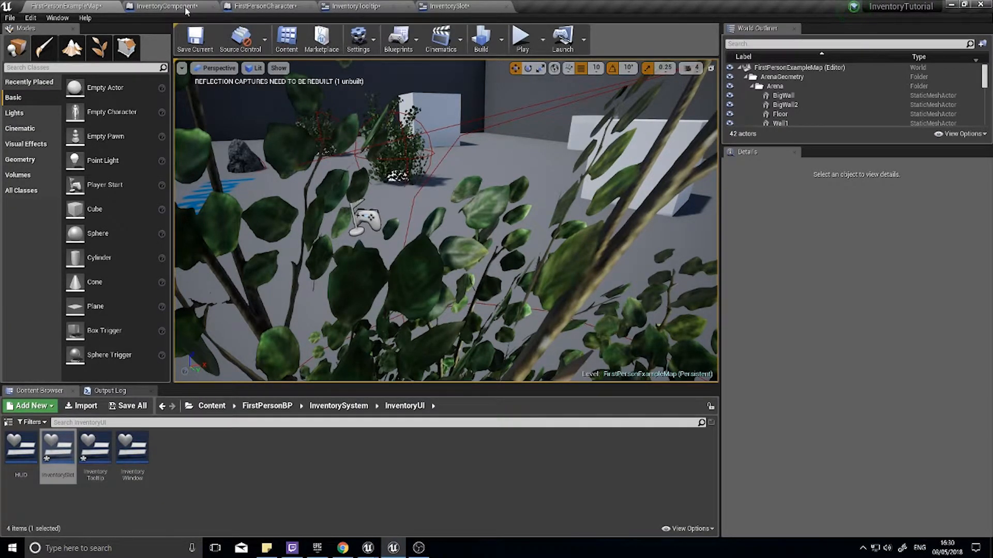
Step: Run another play test of the level and stop it
click(263, 6)
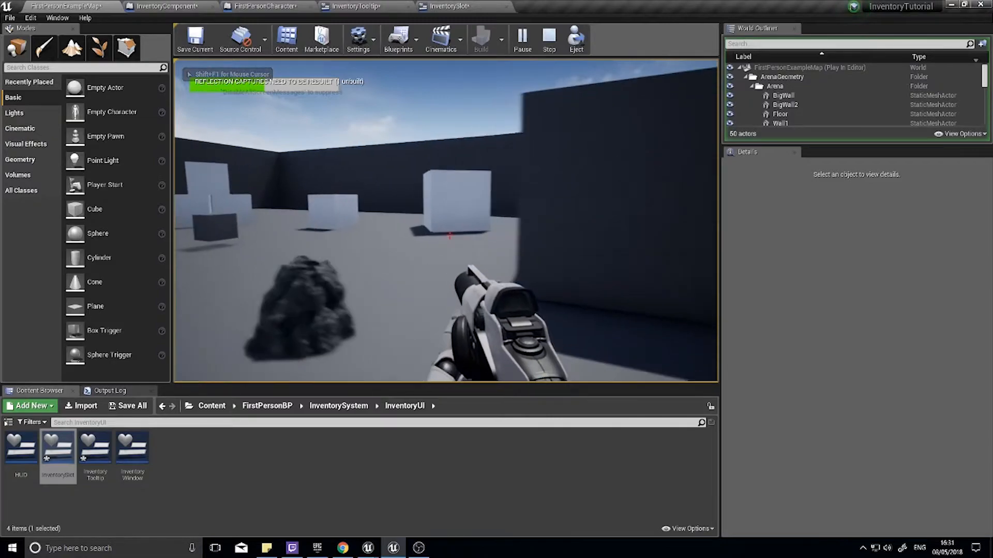
click(352, 6)
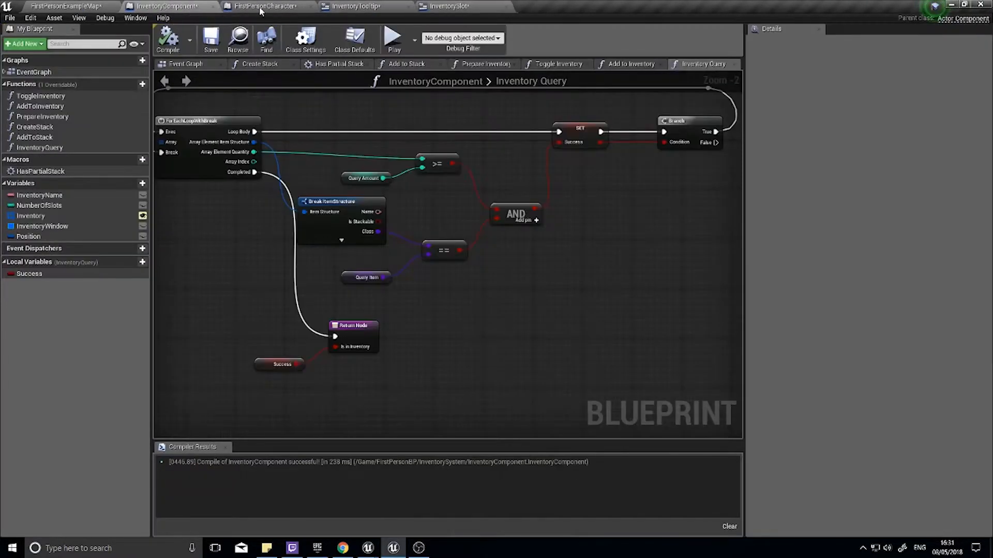
Step: Make FirstPersonCharacter query Item Rock instead of Item Herb, play-test it, and return to InventoryComponent
click(266, 6)
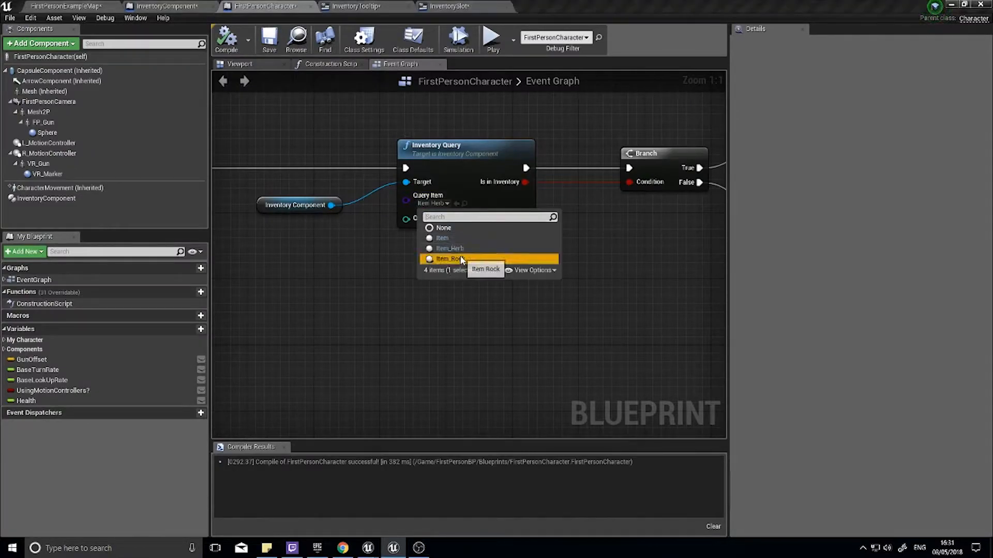
click(450, 259)
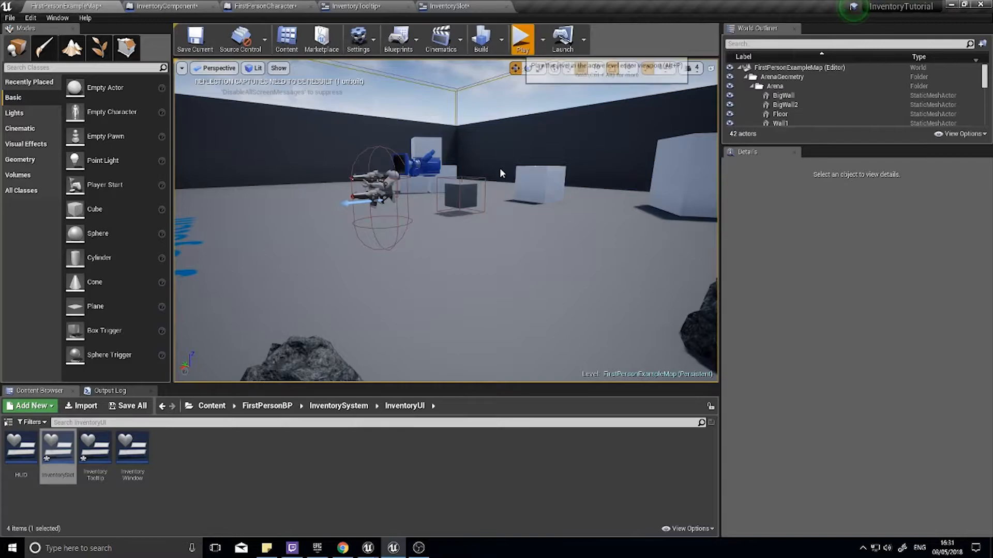
click(521, 38)
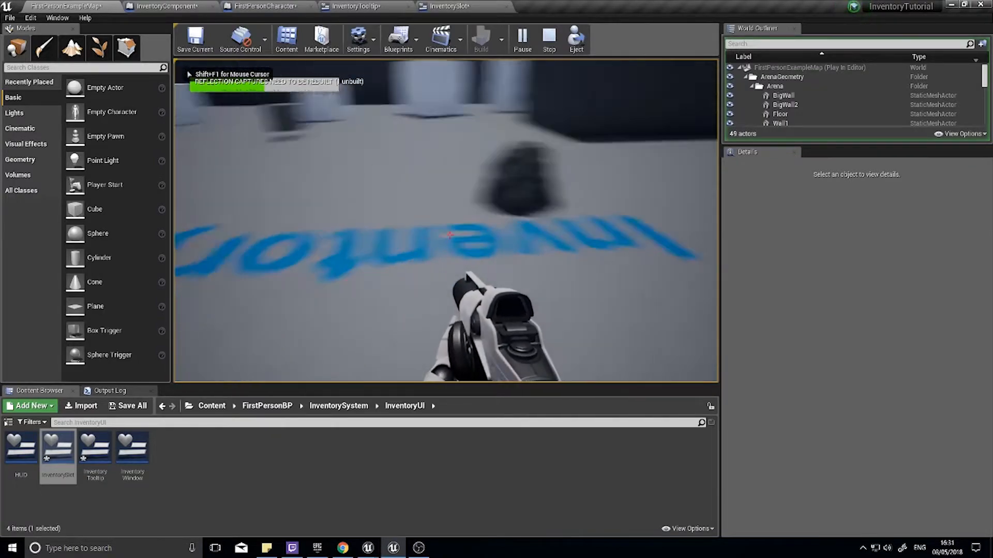
mouse_move(447, 234)
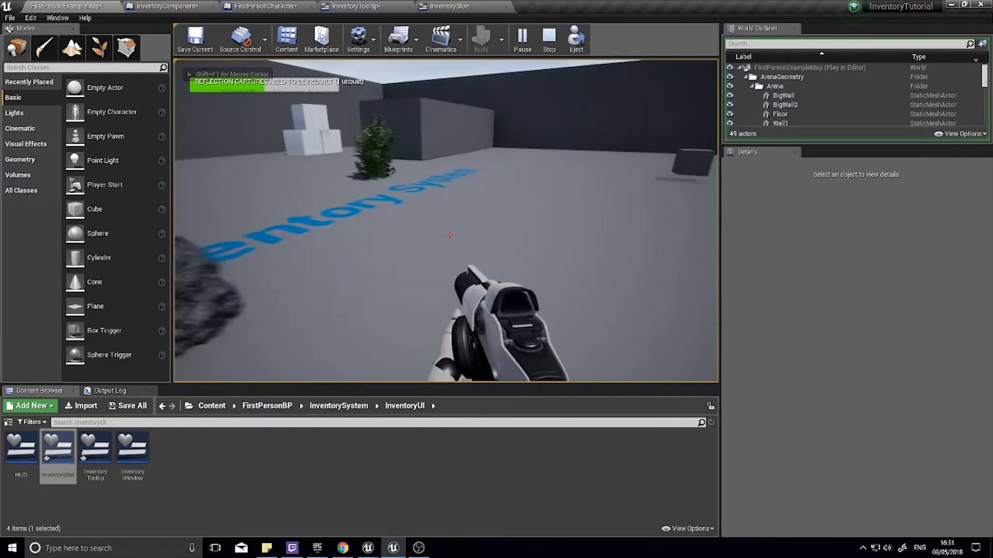
click(548, 38)
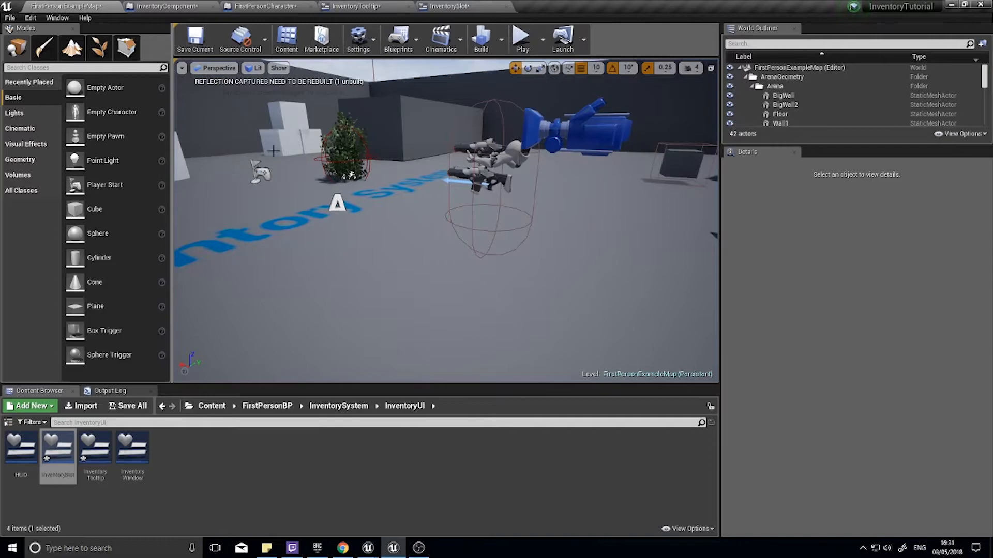
mouse_move(164, 6)
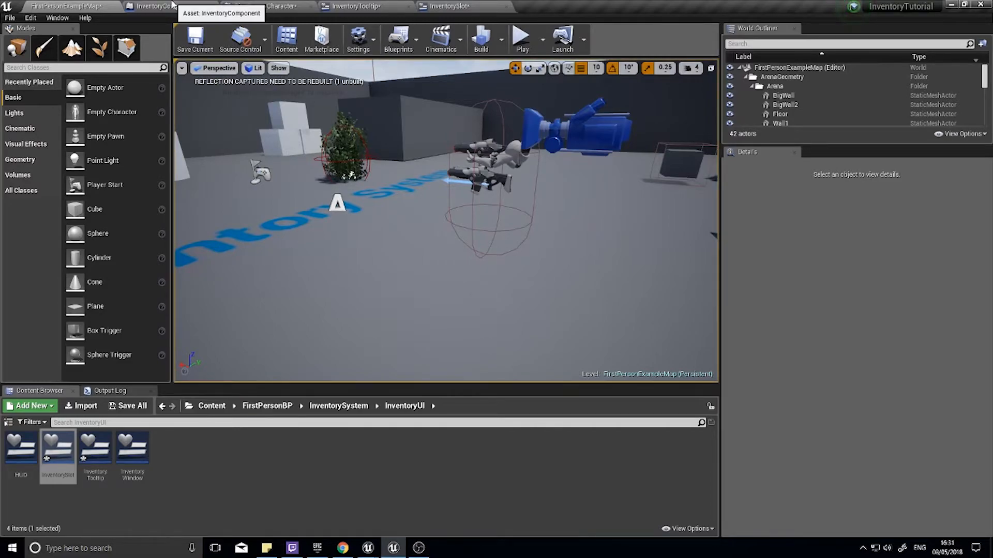
click(164, 7)
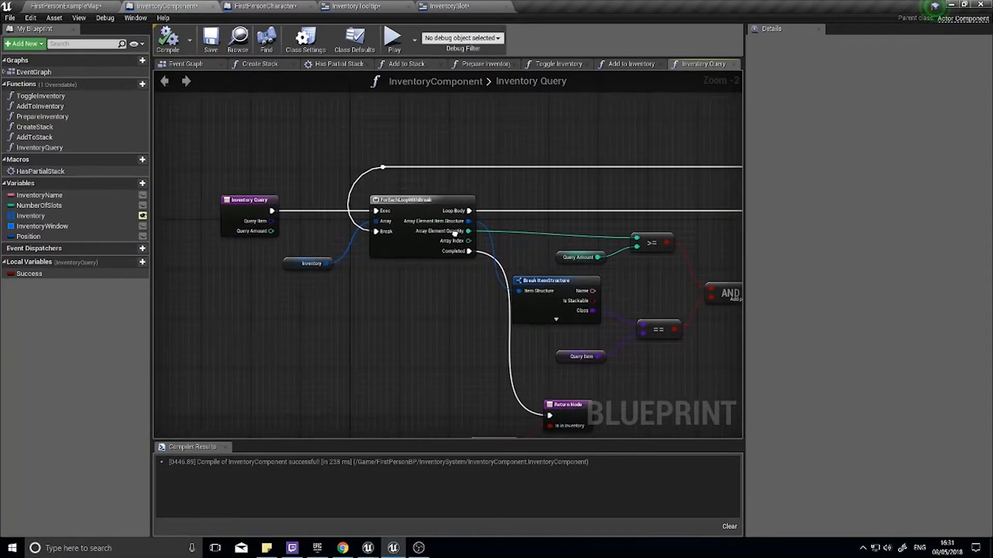
Step: Add integer local variable RunningTotal and delete the old amount comparison nodes
scroll(down, 3)
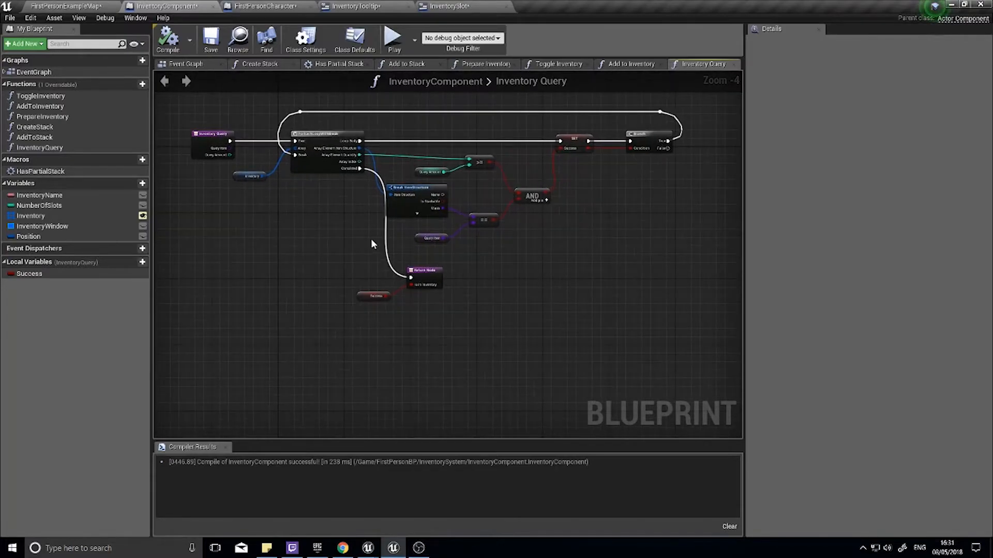
scroll(up, 3)
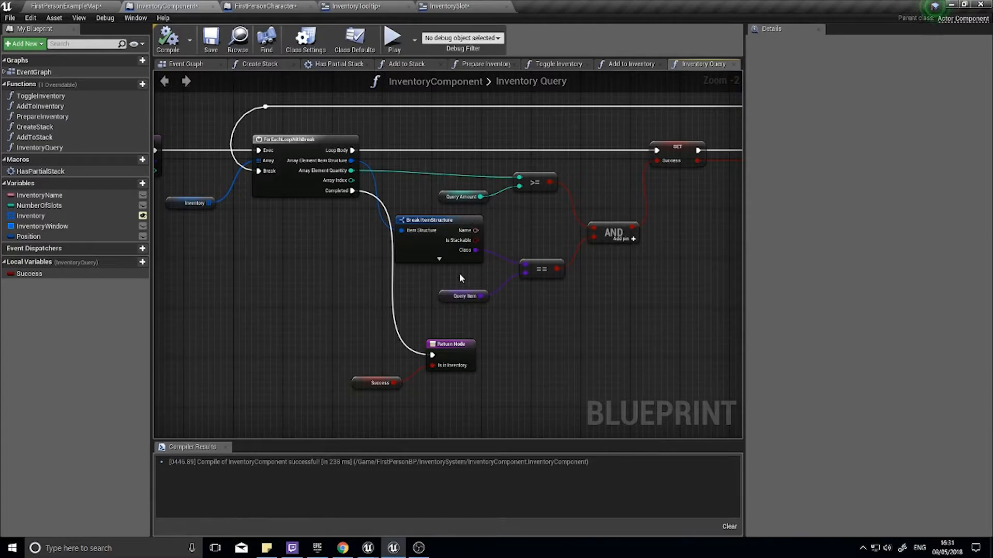
mouse_move(493, 266)
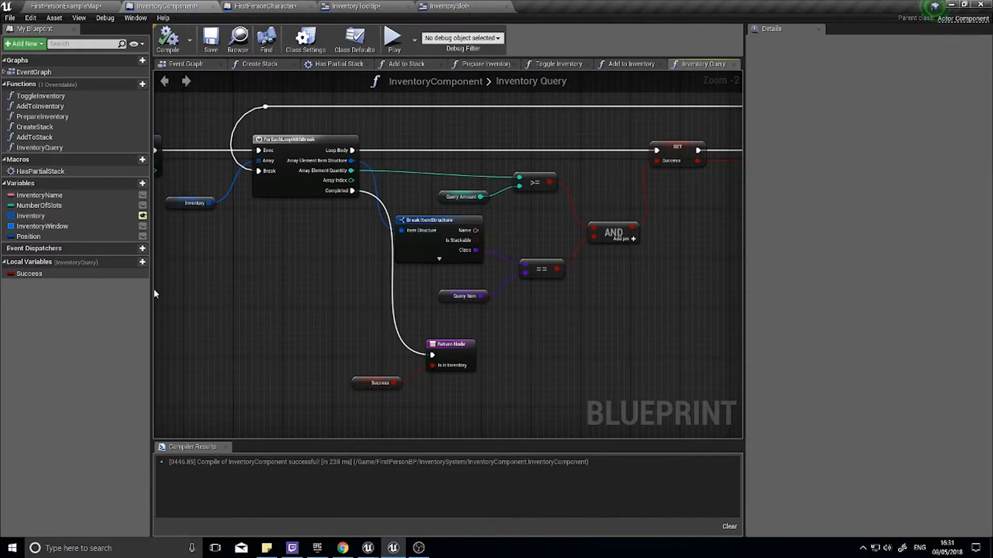
click(142, 262)
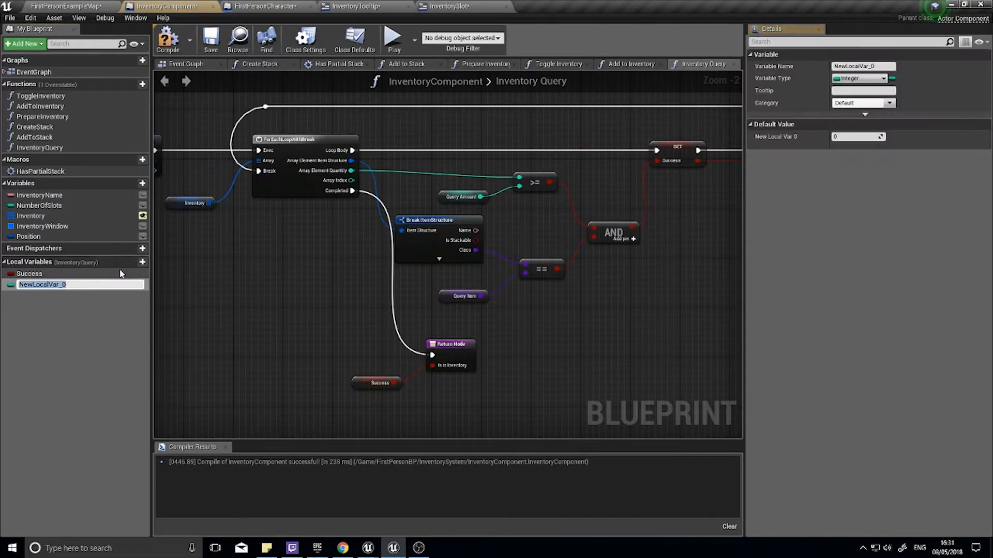
text(RunningTotal)
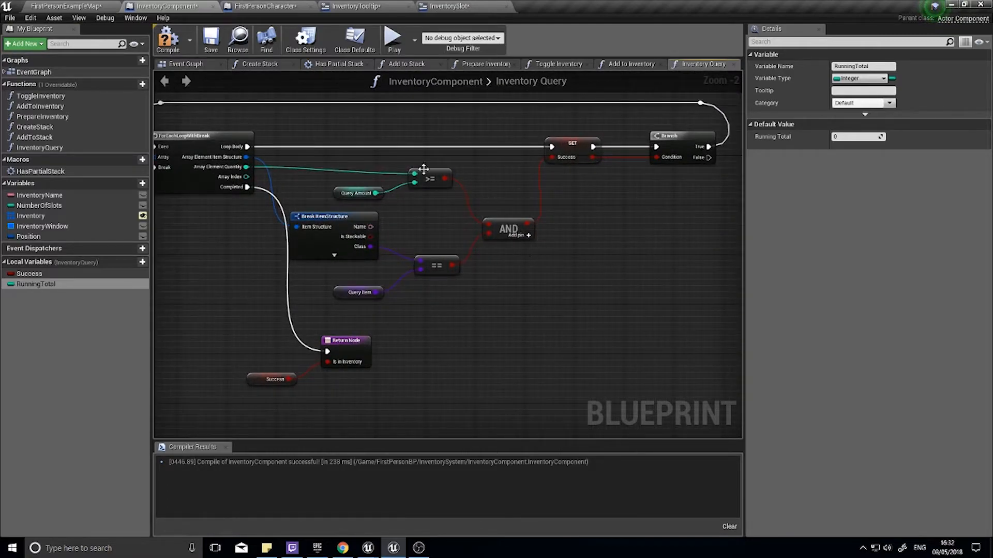
mouse_move(436, 210)
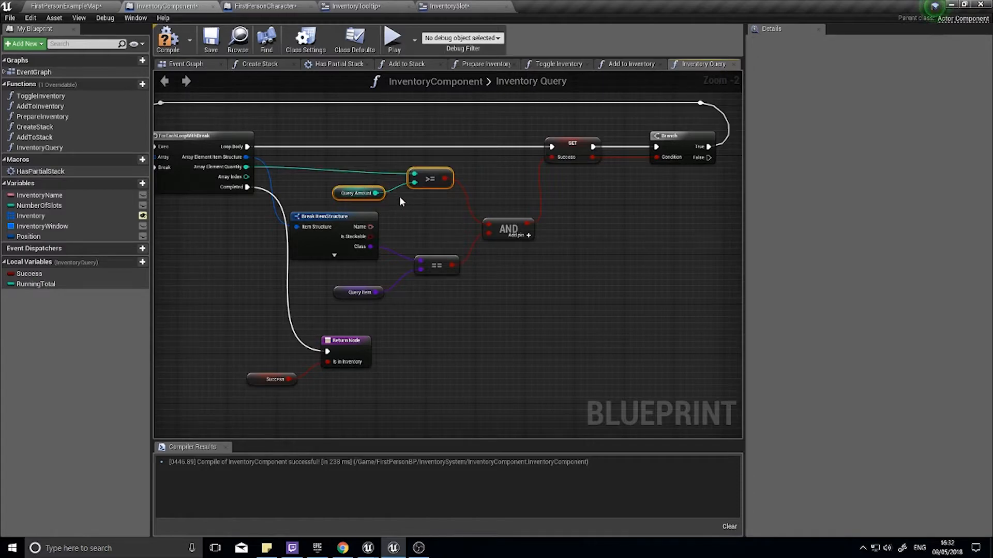
key(Delete)
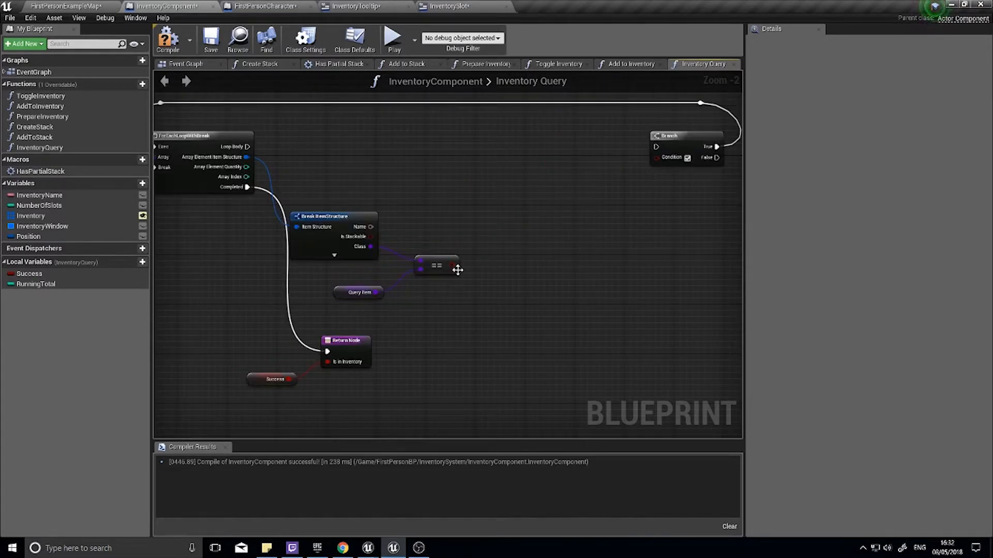
mouse_move(686, 145)
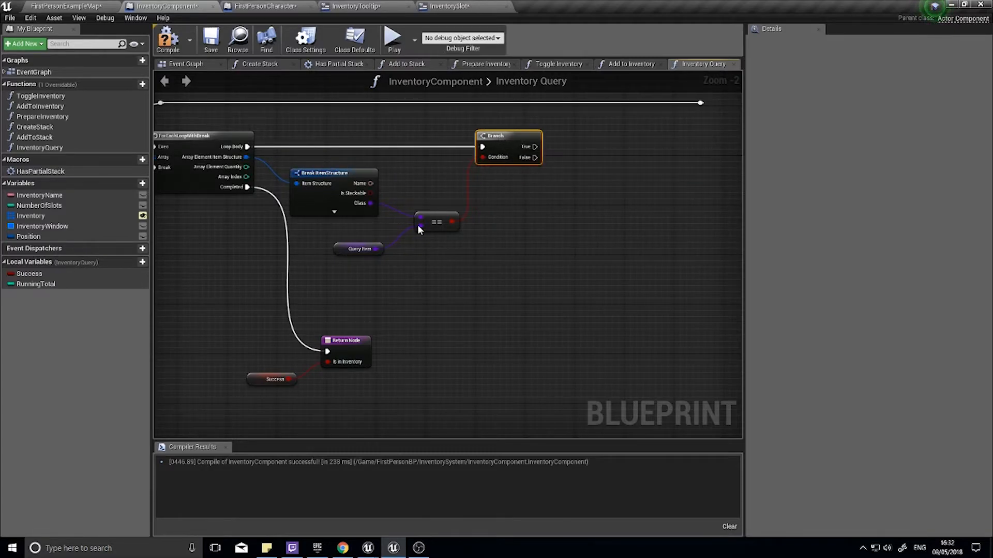
mouse_move(461, 192)
text(+)
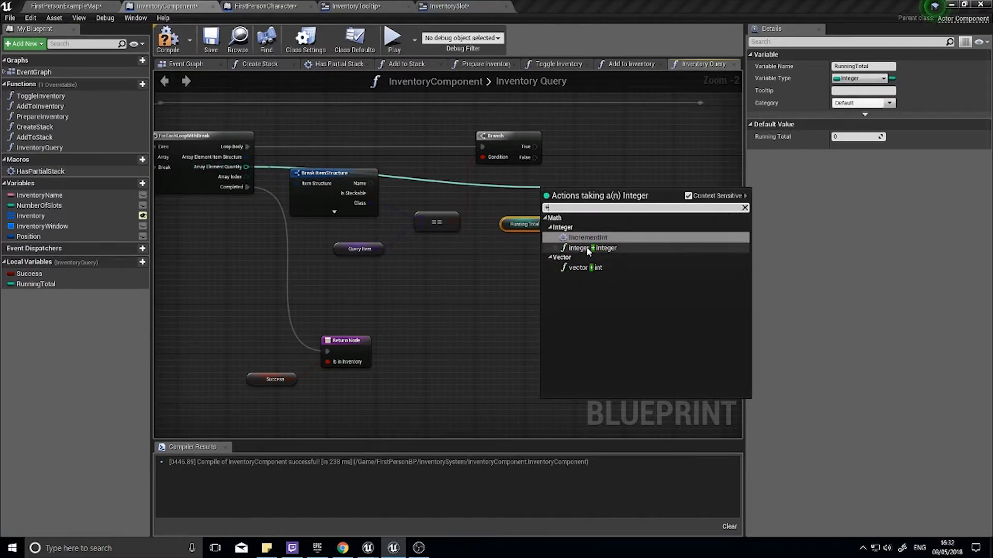
Step: Add an Integer + Integer node feeding a Set RunningTotal node on the True branch
click(590, 247)
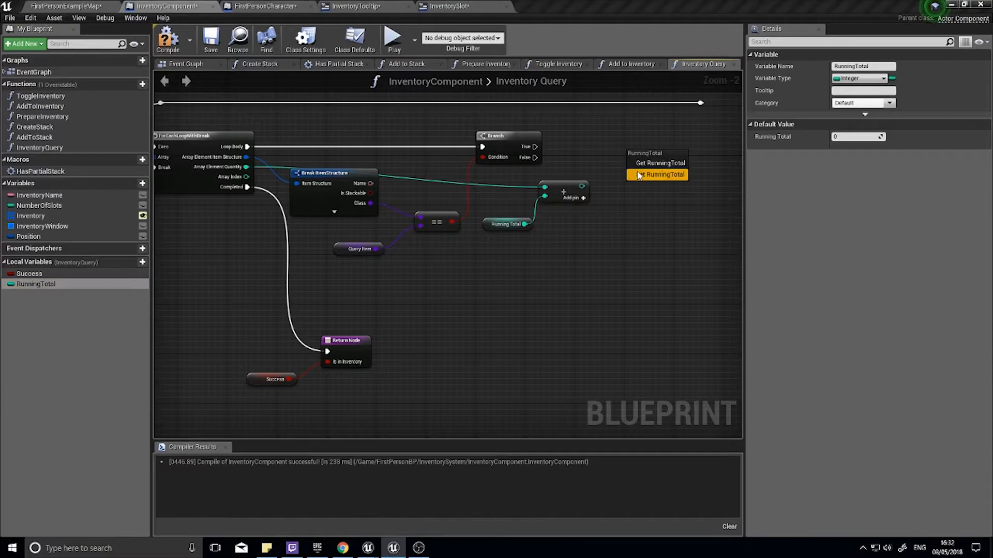
click(662, 175)
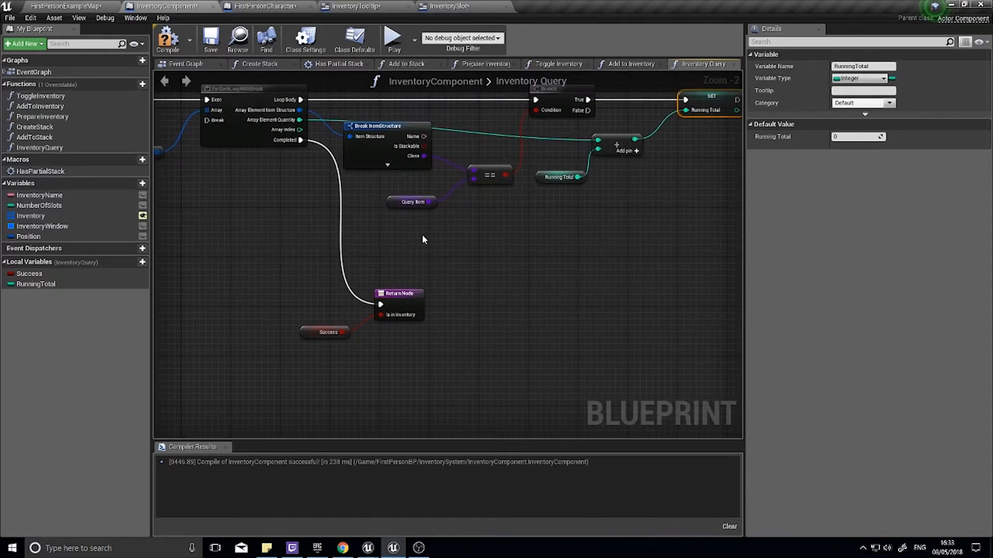
mouse_move(366, 340)
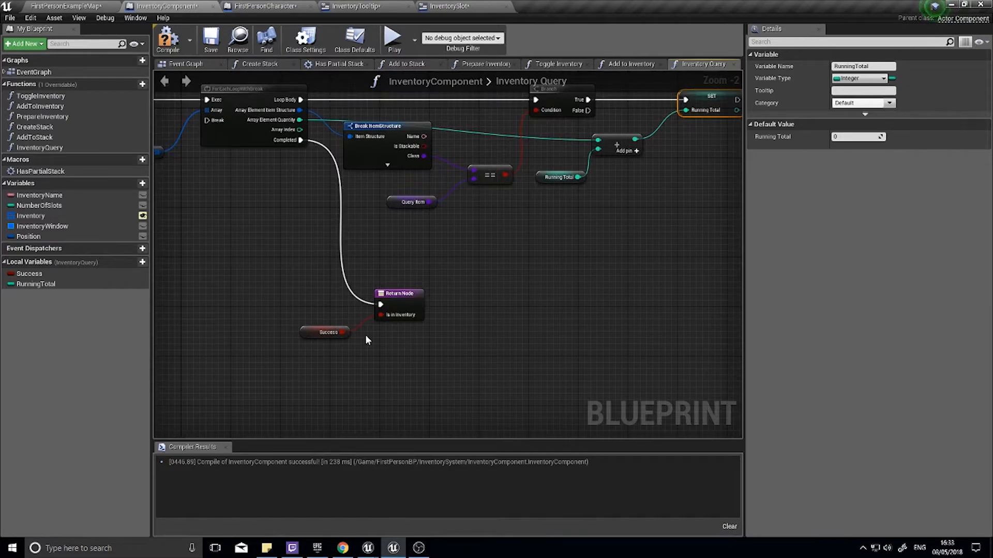
Step: Remove the leftover Success node and add a Get Query Amount node for the comparison
click(325, 332)
text(queryam)
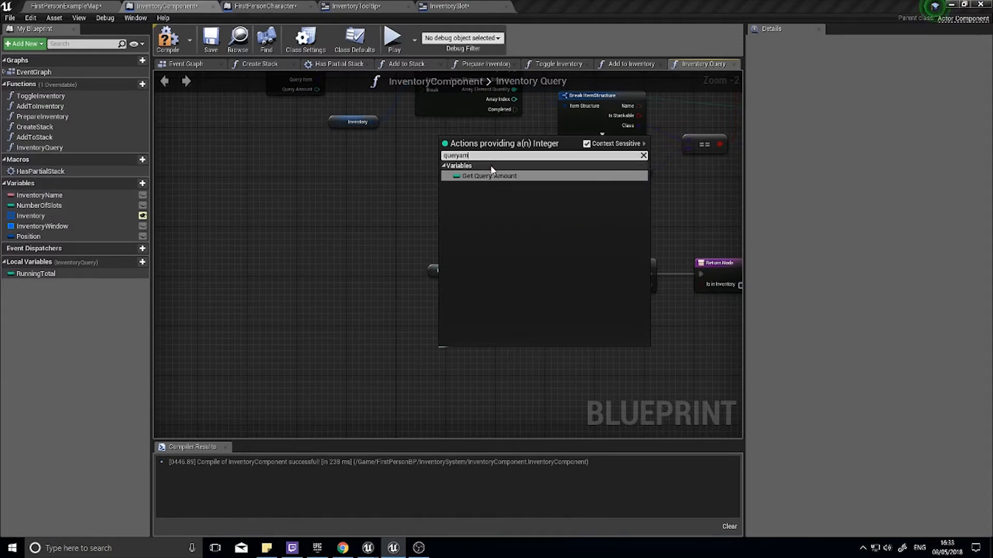
click(488, 176)
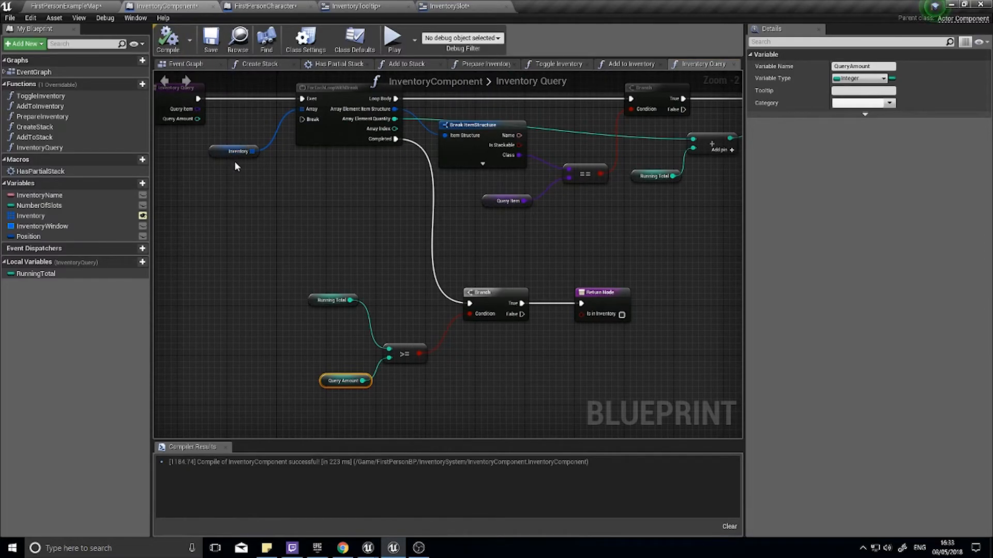
click(391, 38)
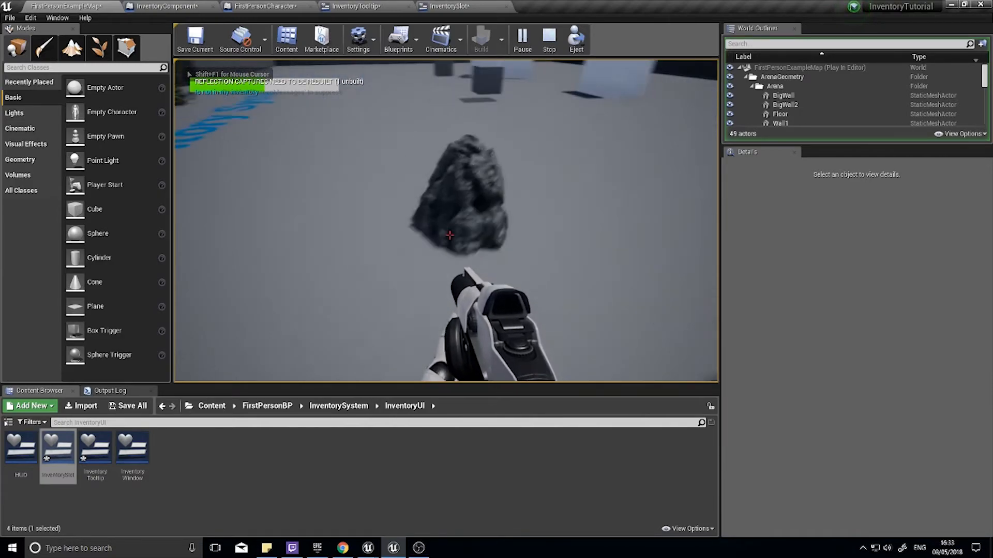
click(547, 38)
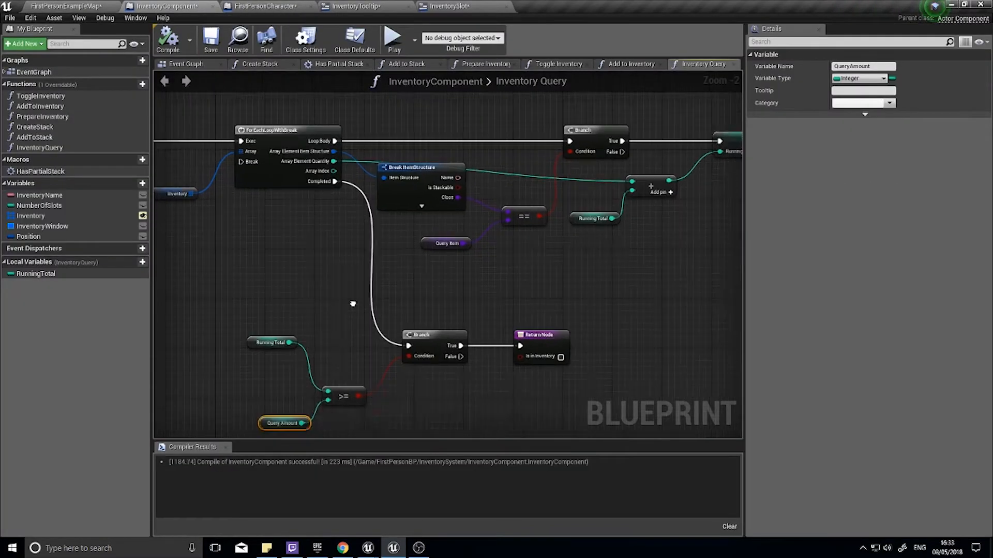
Step: Delete the Branch before the Return node so ≥ feeds Is in Inventory, then go back to the level
scroll(down, 3)
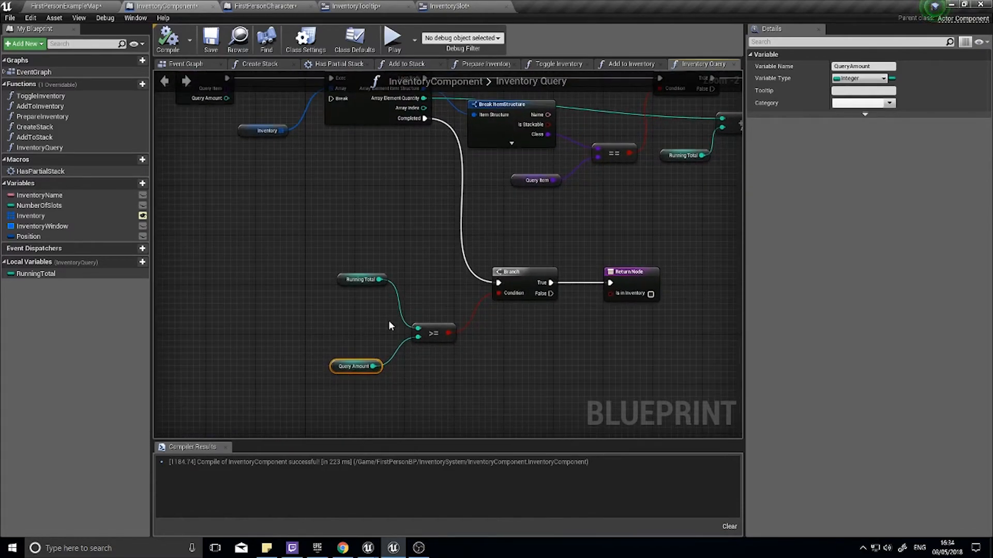
click(360, 292)
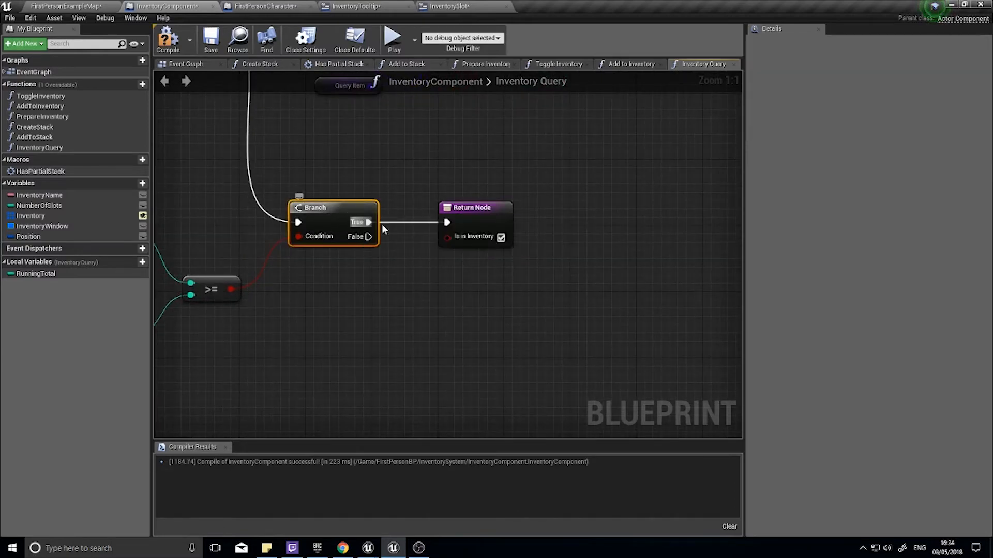
key(Delete)
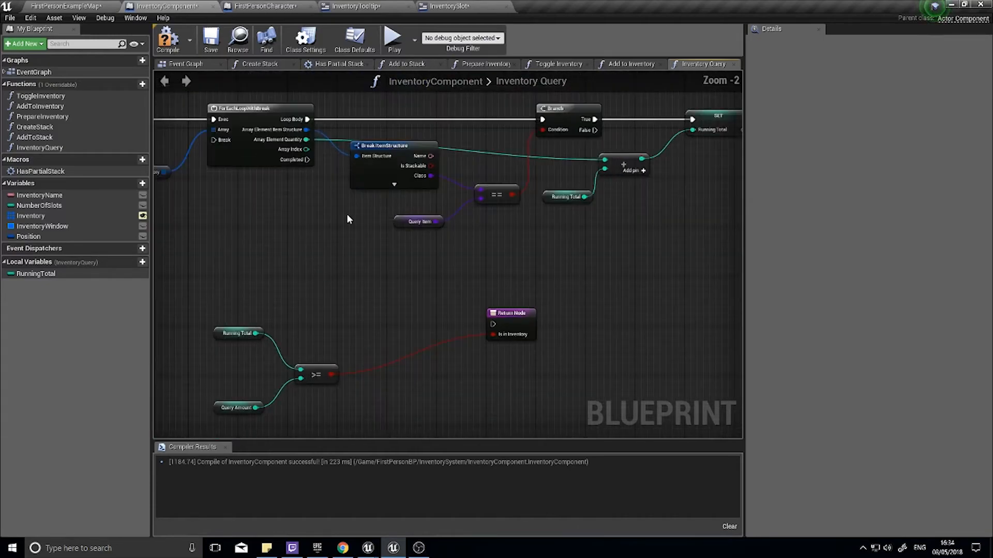
click(510, 323)
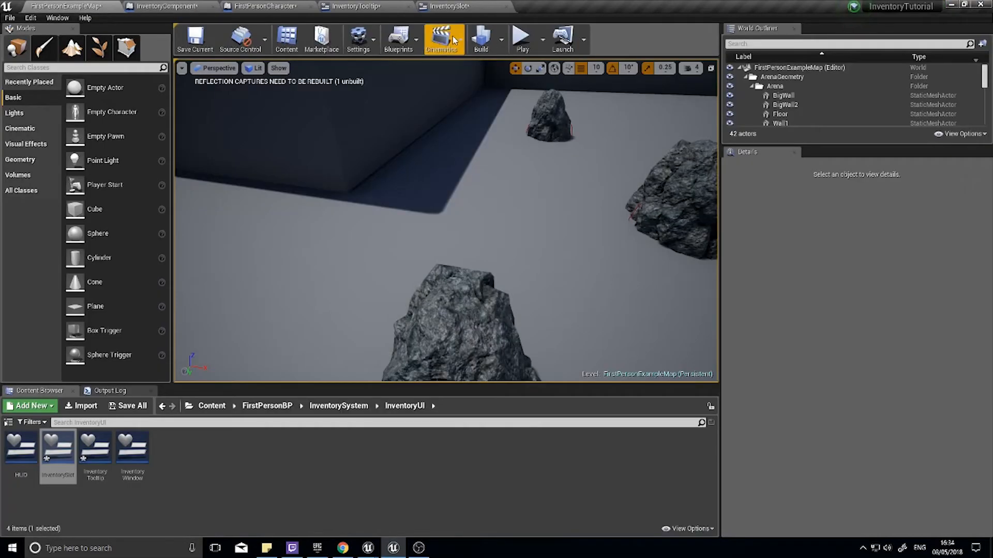
click(521, 38)
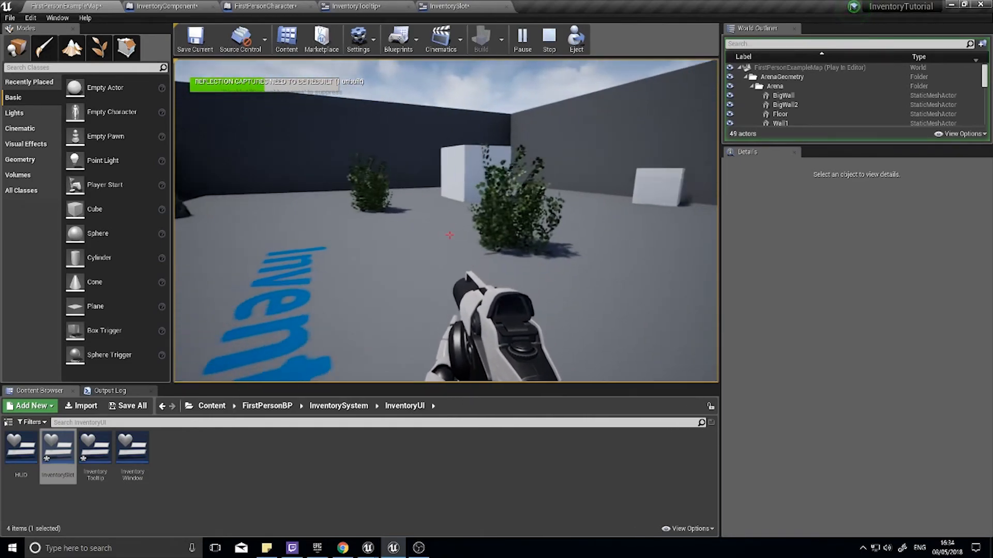
click(548, 39)
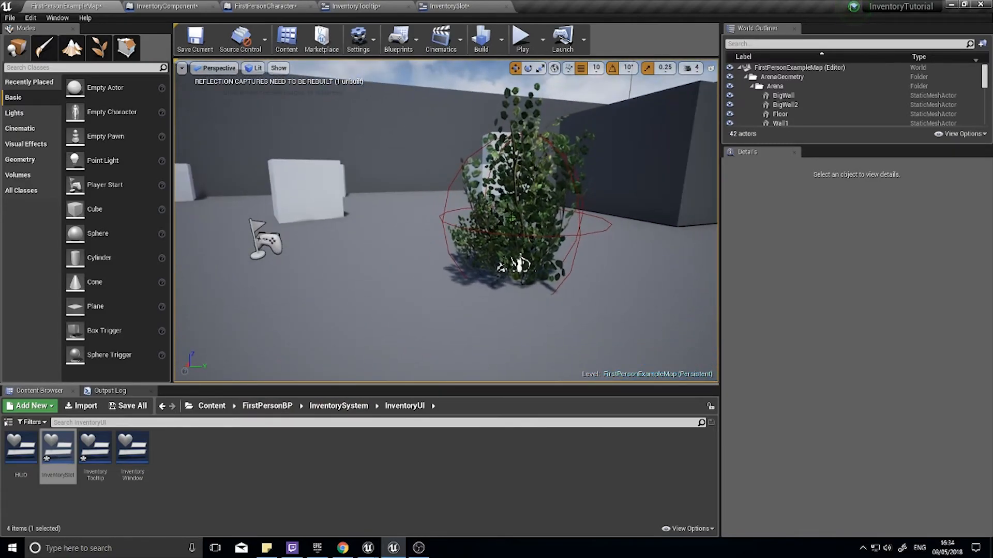
drag(444, 222, 444, 158)
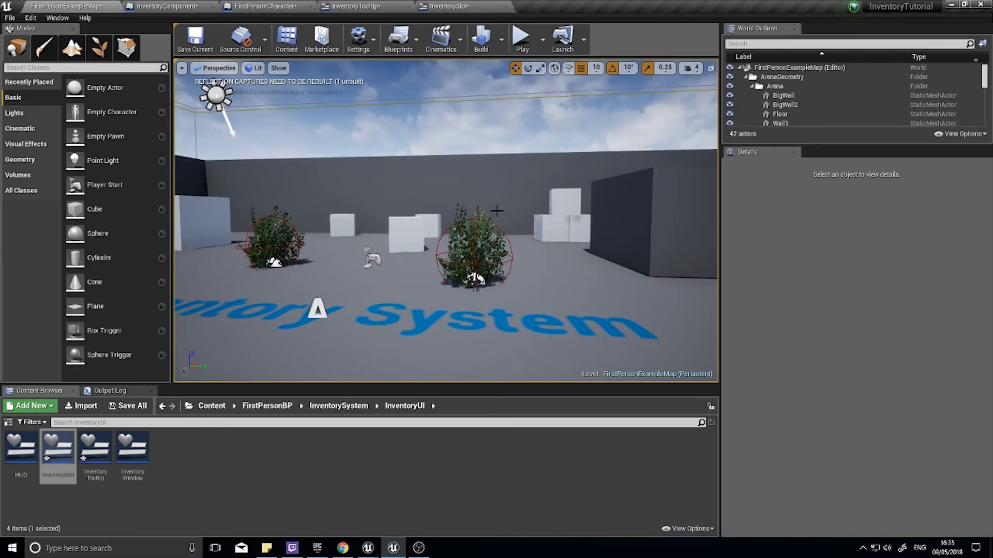
mouse_move(500, 236)
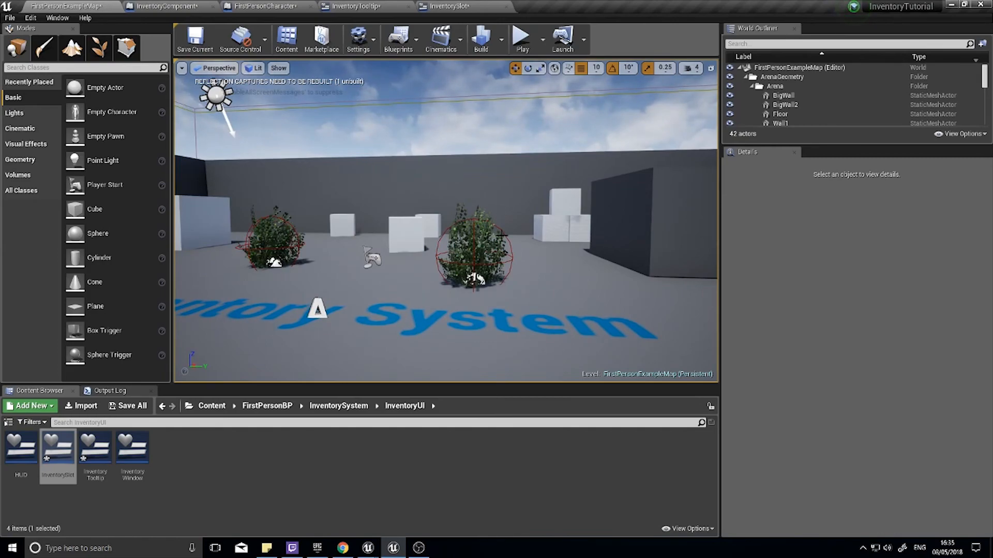